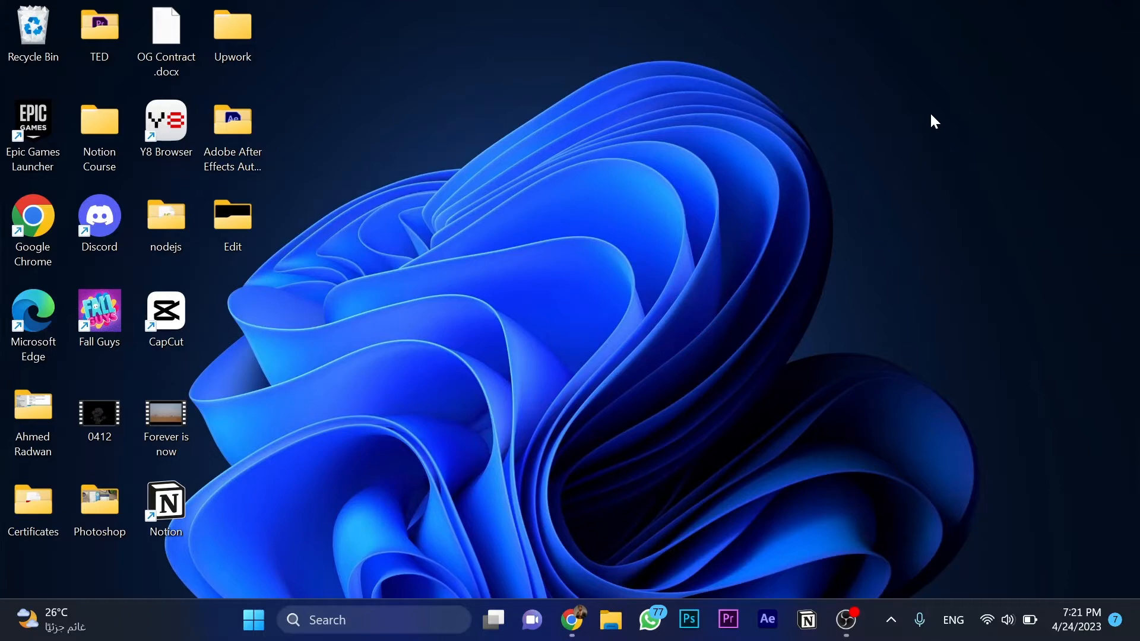
# Review the status.zoom.us component list and confirm every service shows Operational.
pyautogui.click(572, 620)
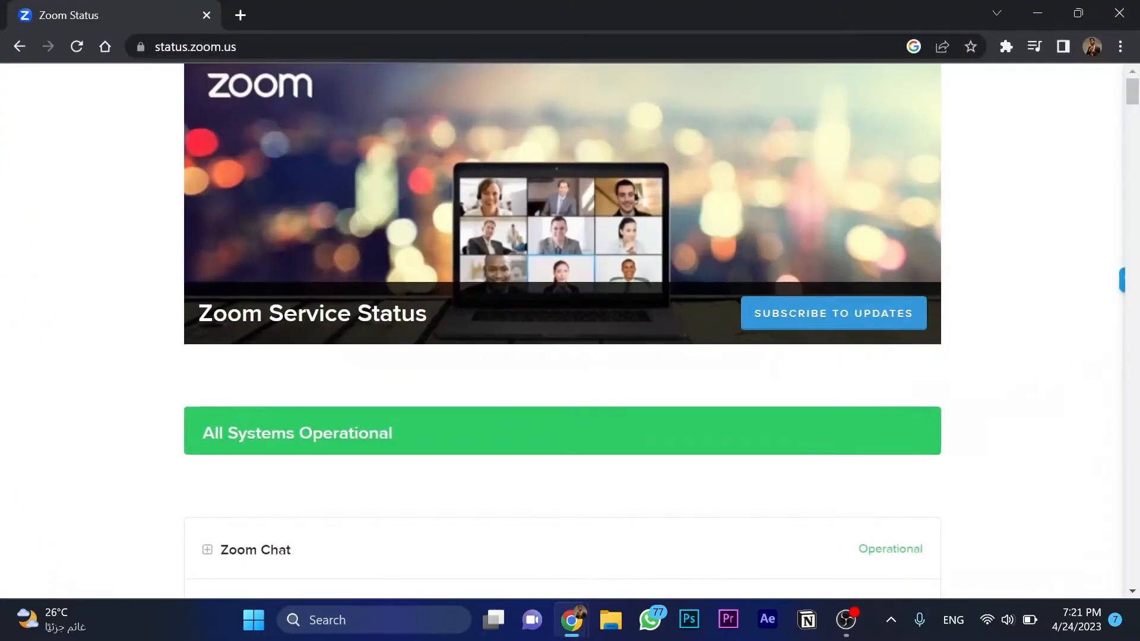
pyautogui.moveTo(218, 108)
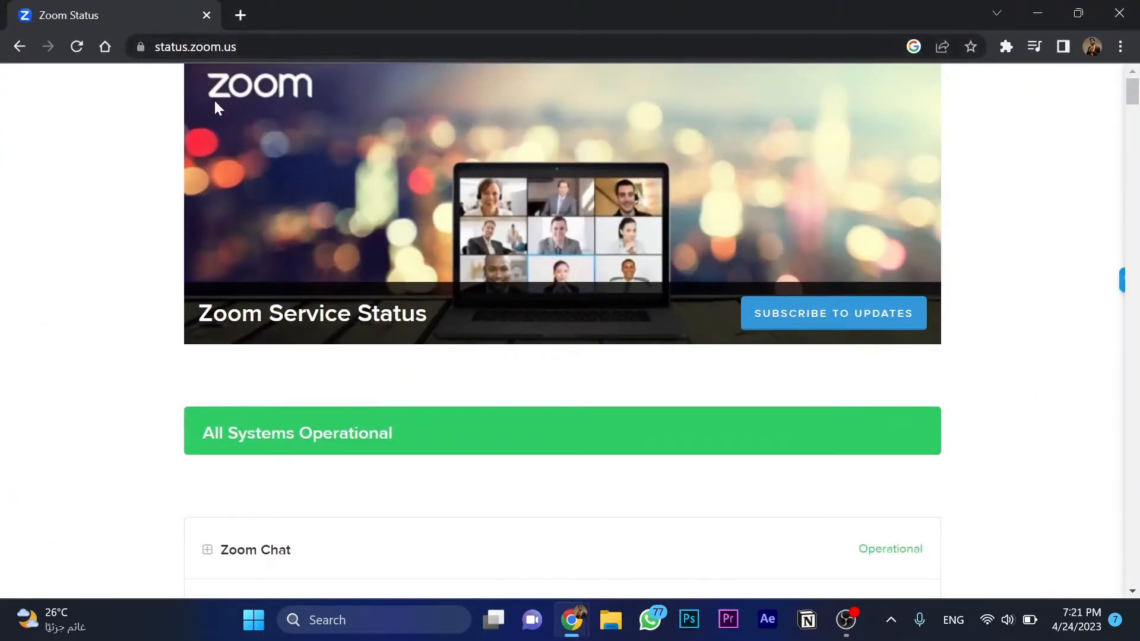
pyautogui.scroll(-3)
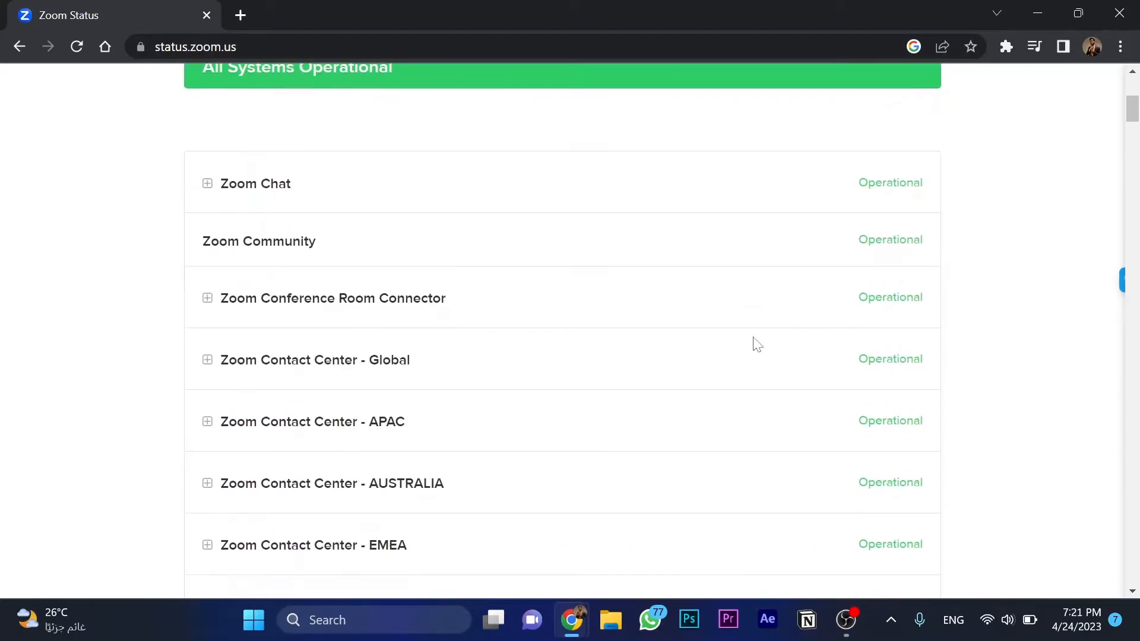
pyautogui.scroll(-3)
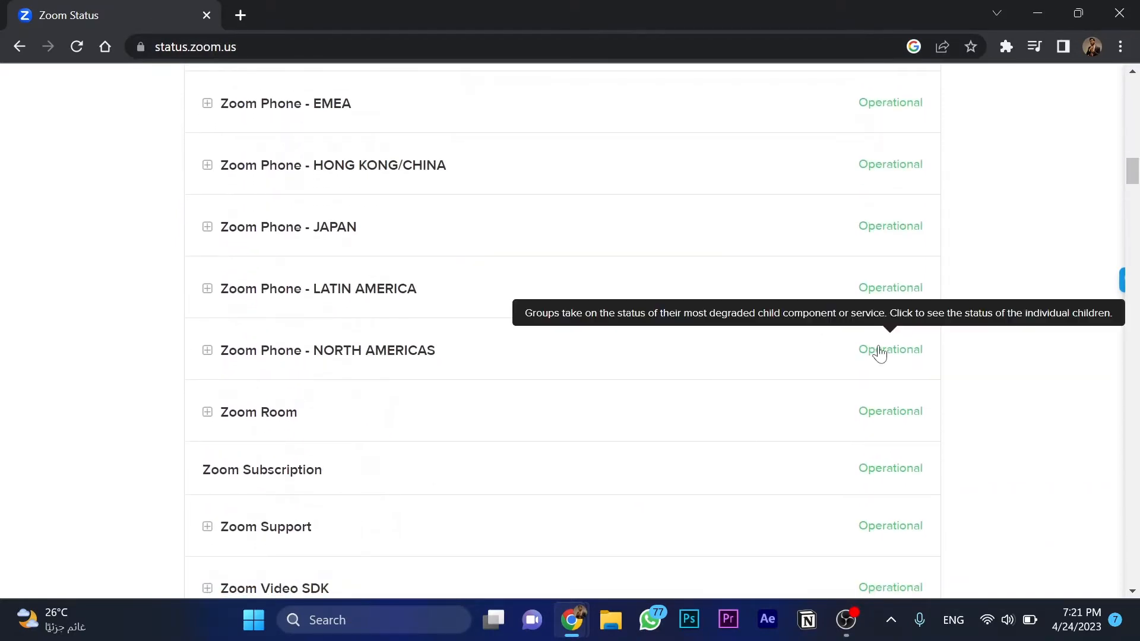
pyautogui.scroll(-3)
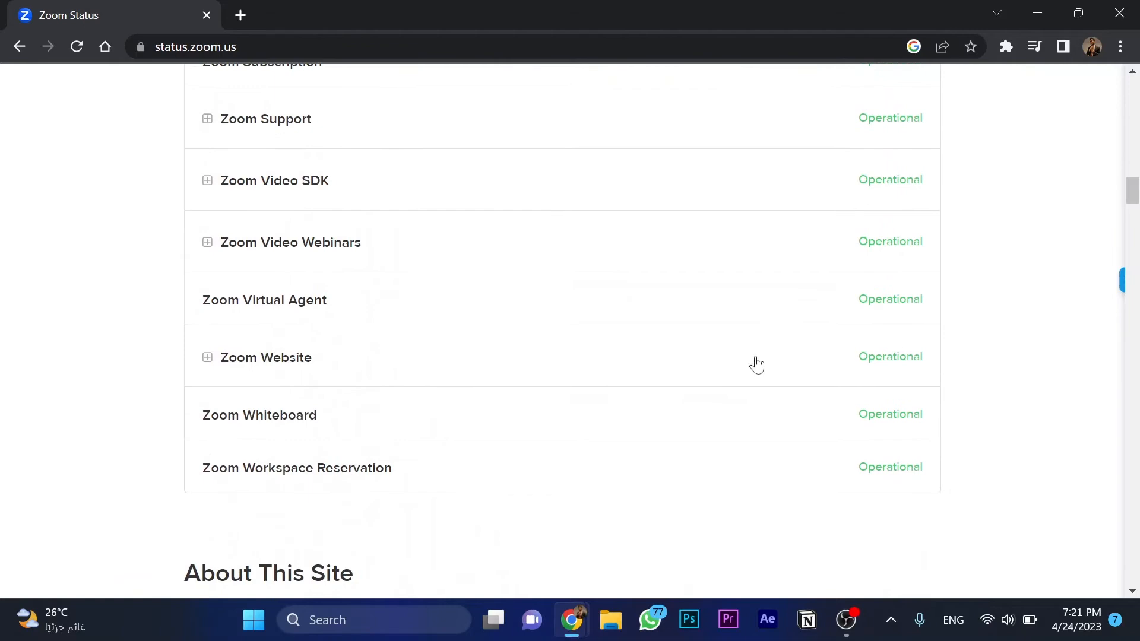
pyautogui.scroll(3)
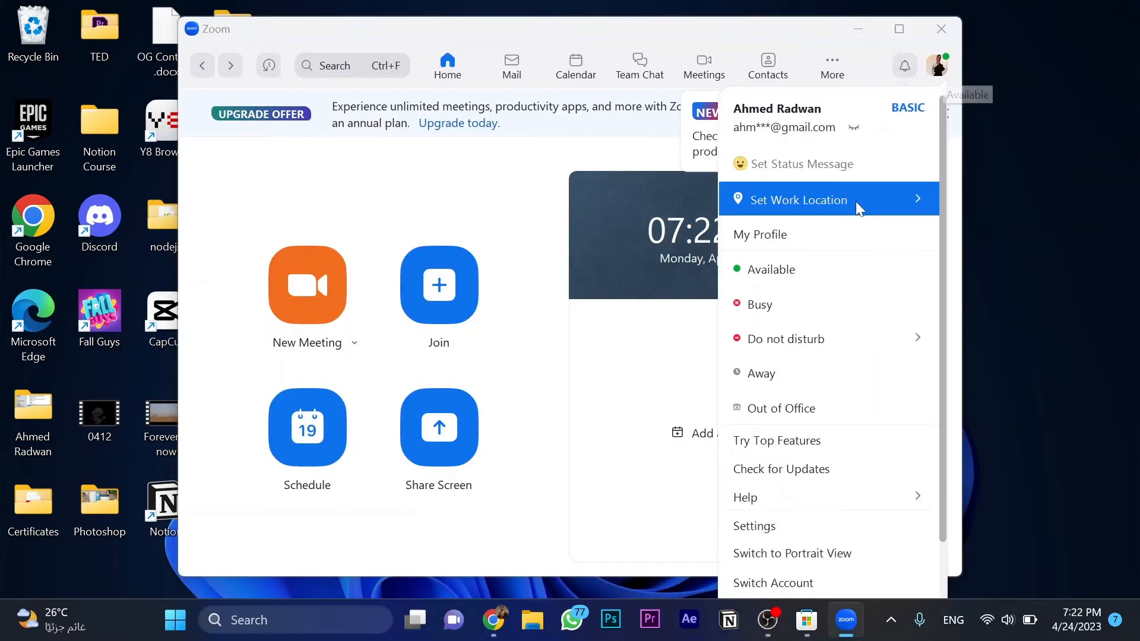
# Run Check for Updates from the profile menu, then close the Zoom window.
pyautogui.click(781, 469)
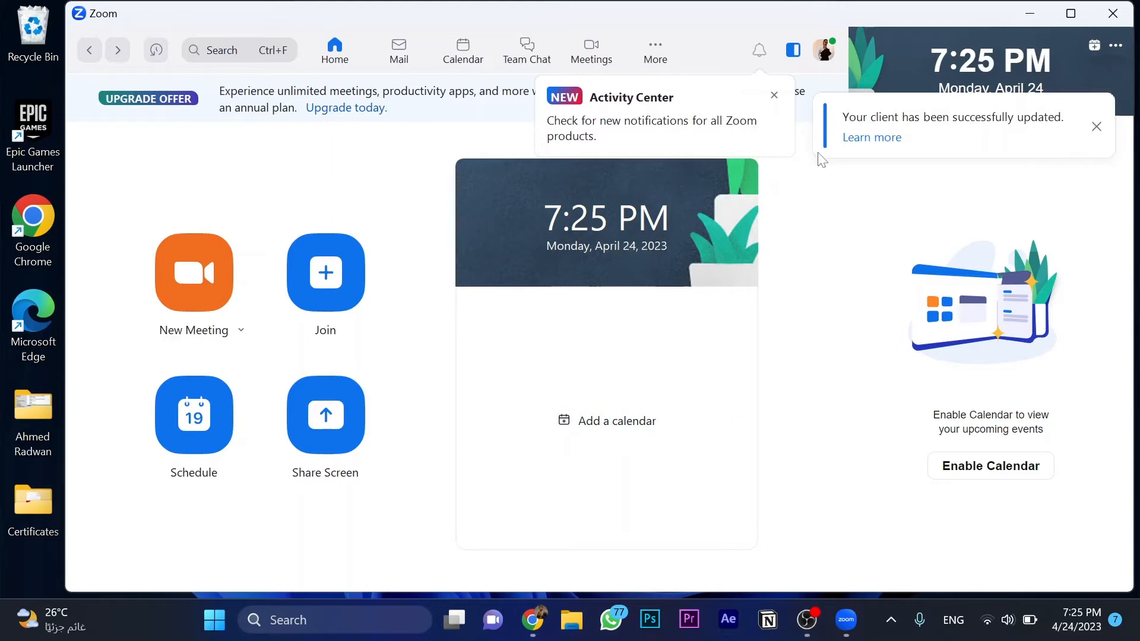
pyautogui.moveTo(1075, 131)
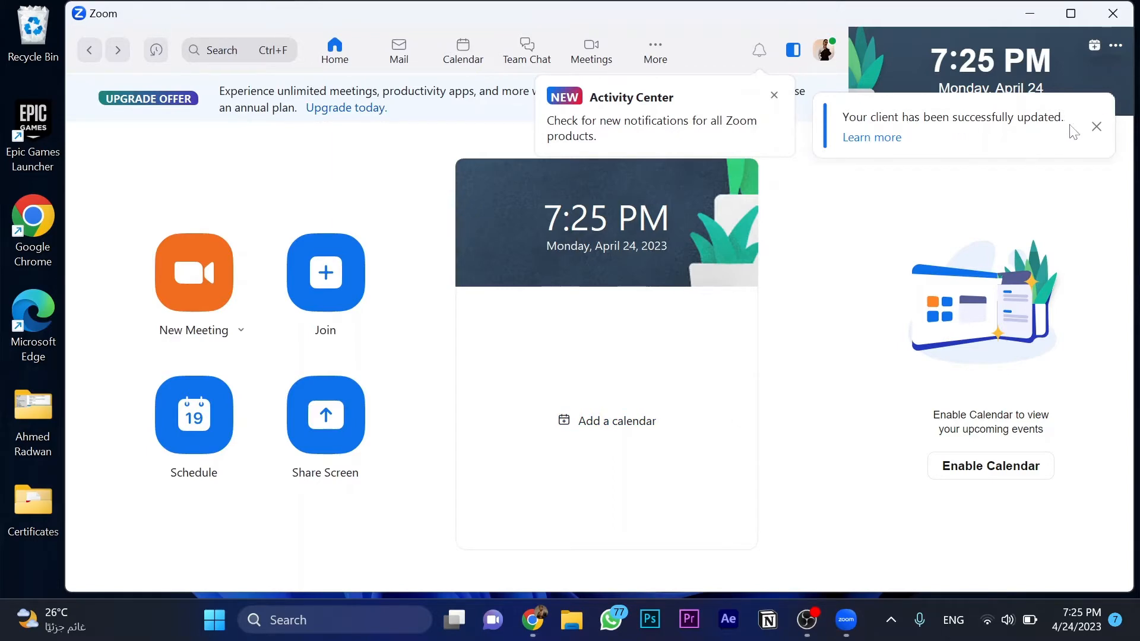
pyautogui.click(1111, 13)
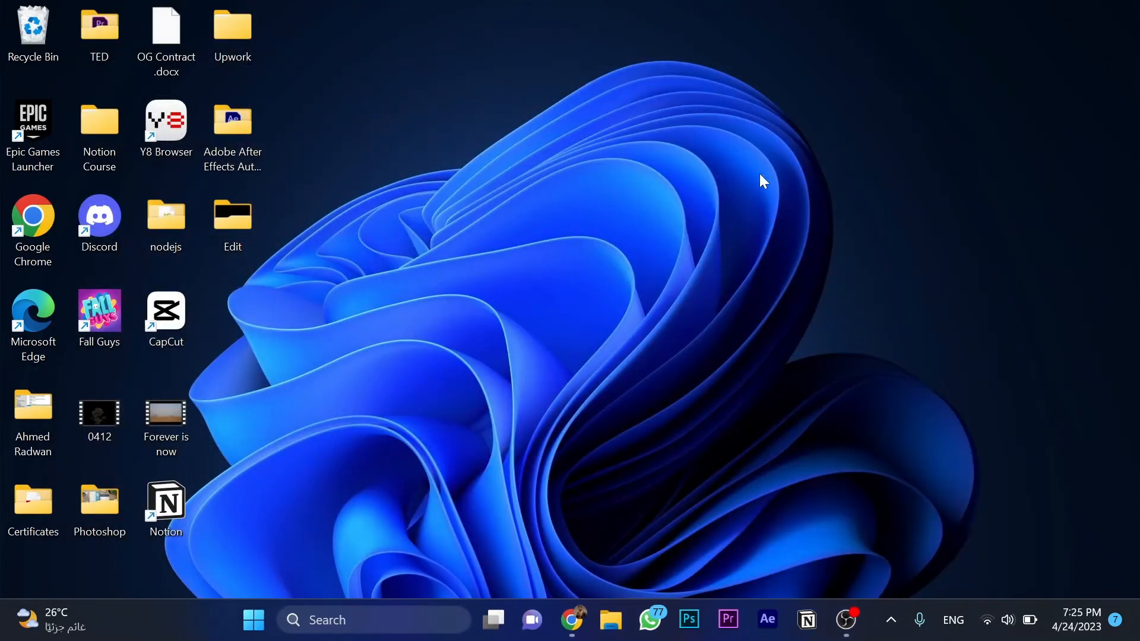
# Launch firewall.cpl from the Run dialog to reach Windows Defender Firewall.
pyautogui.write('u')
pyautogui.write('firewall.cp')
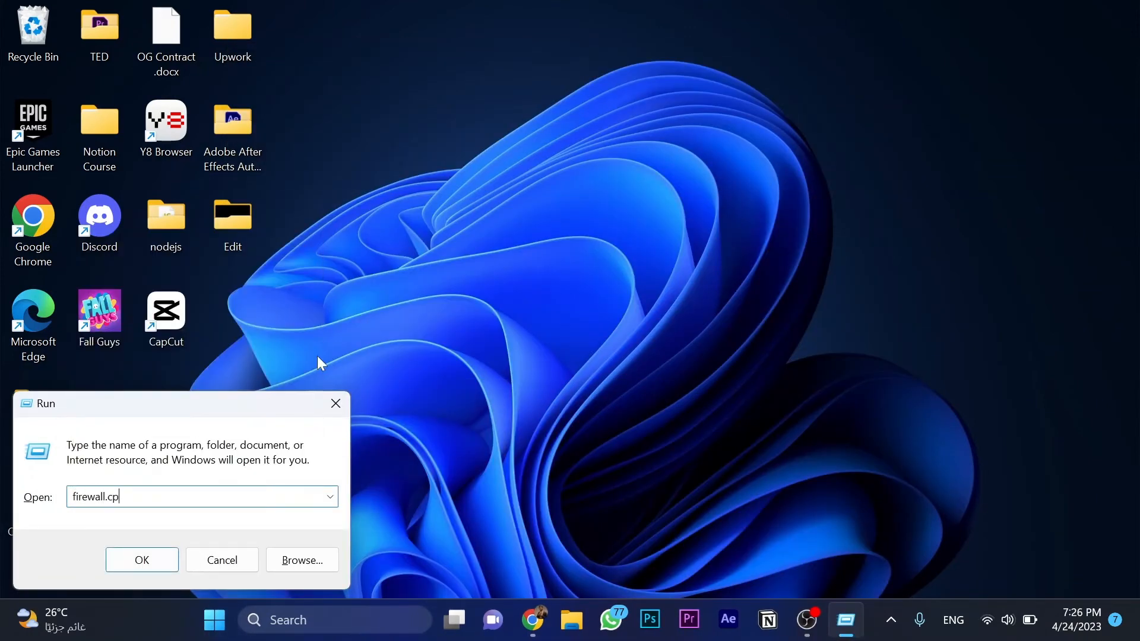
pyautogui.click(142, 559)
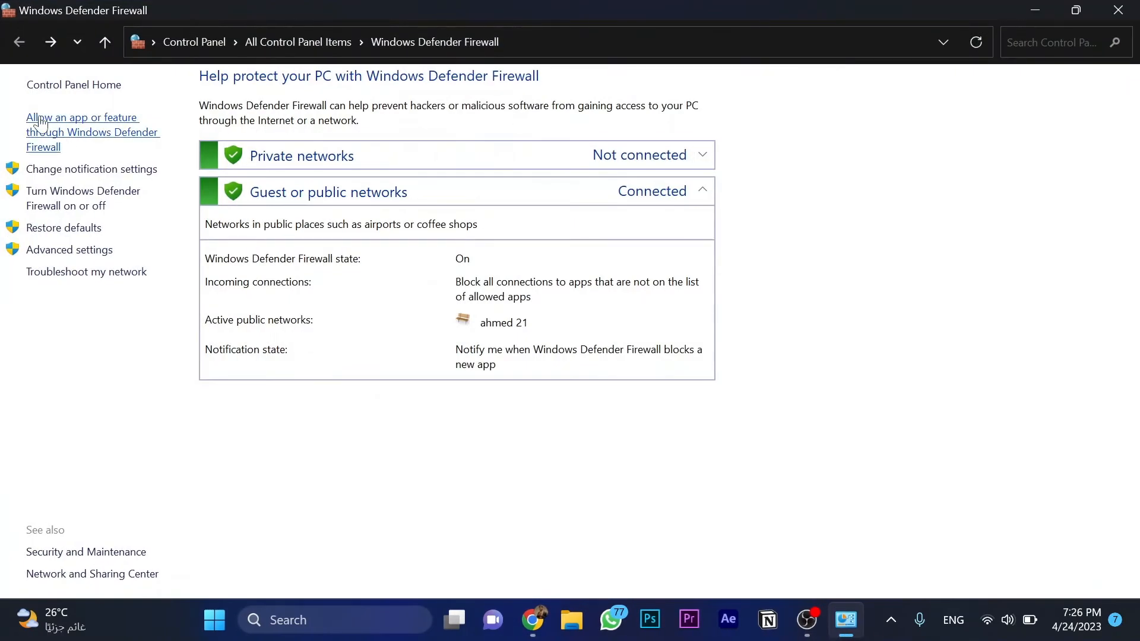
pyautogui.moveTo(140, 144)
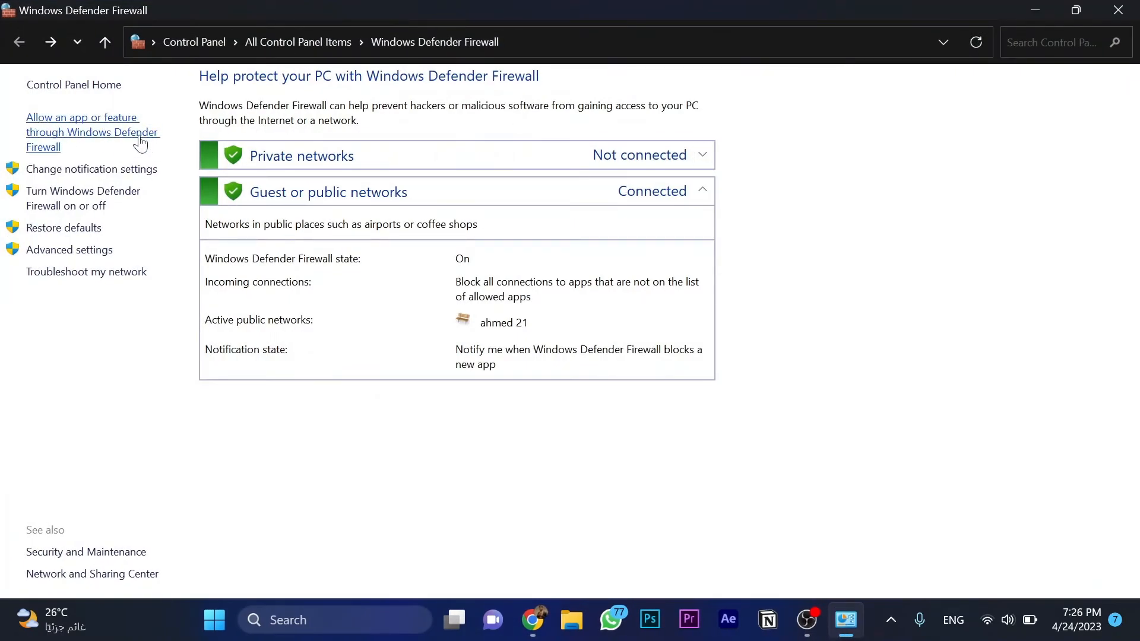
# Unlock the allowed apps list and tick Private and Public for Zoom Video Conference.
pyautogui.click(92, 131)
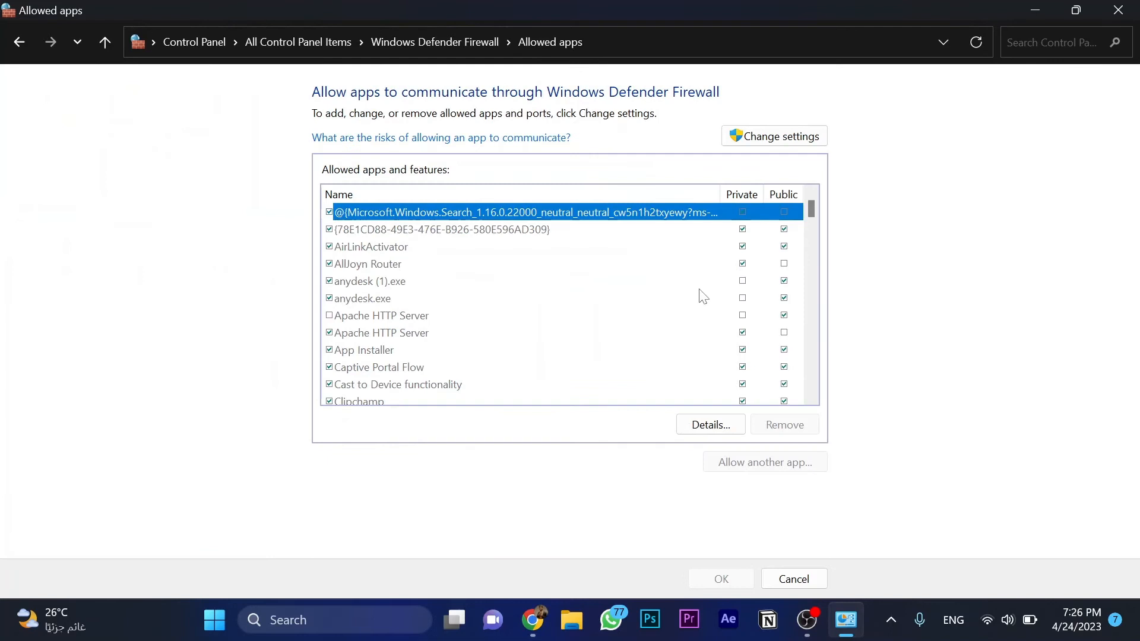
pyautogui.click(772, 135)
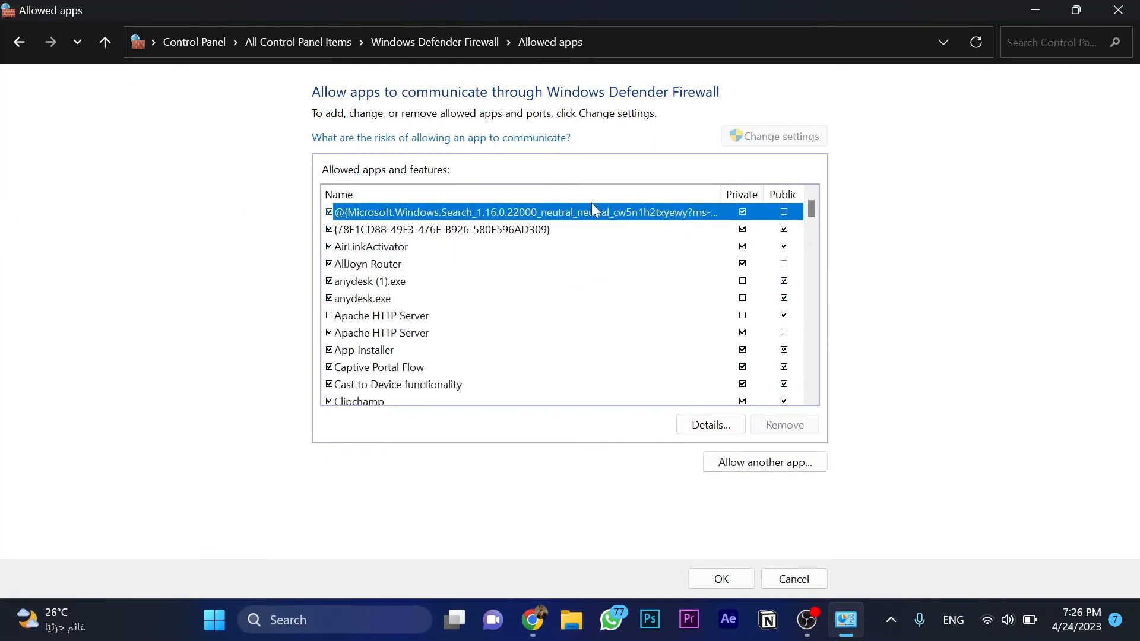
pyautogui.moveTo(603, 306)
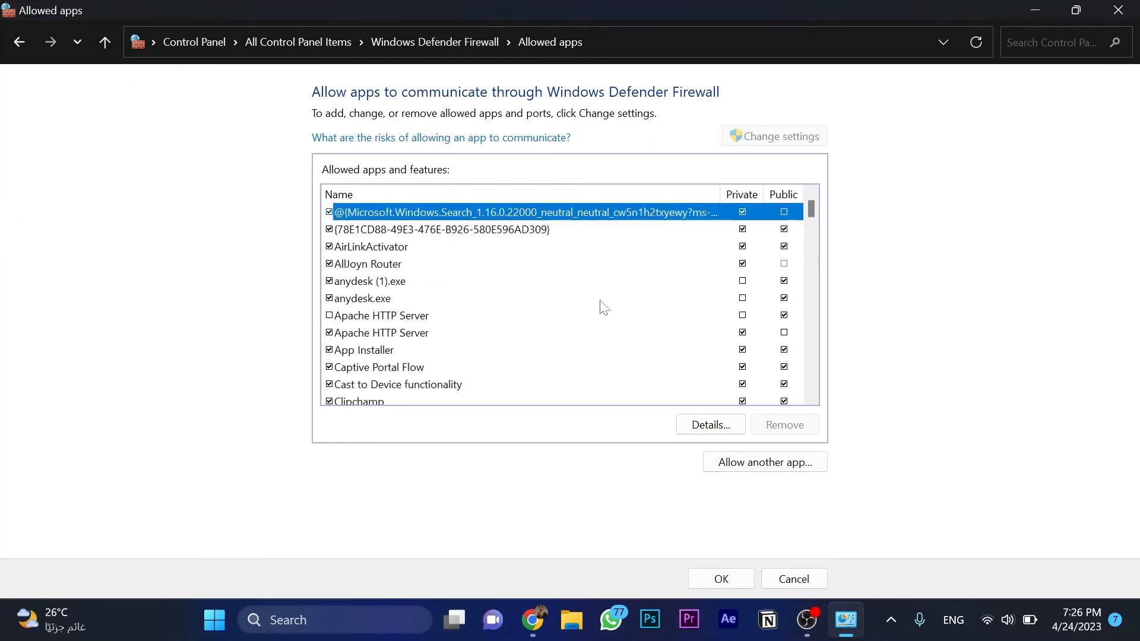
pyautogui.scroll(-3)
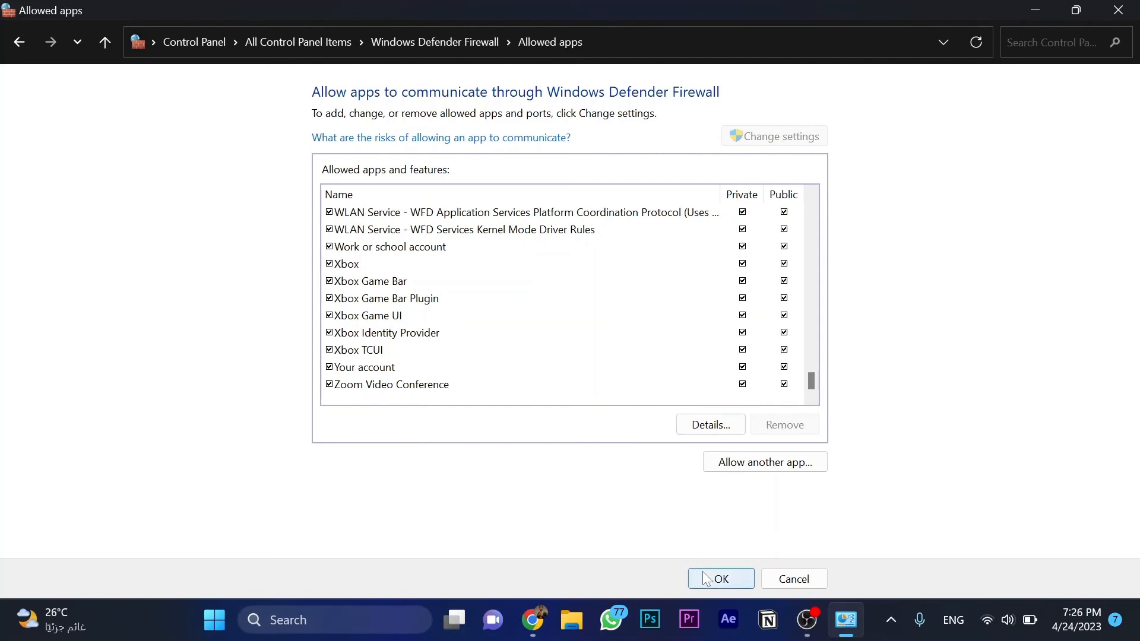
pyautogui.moveTo(671, 534)
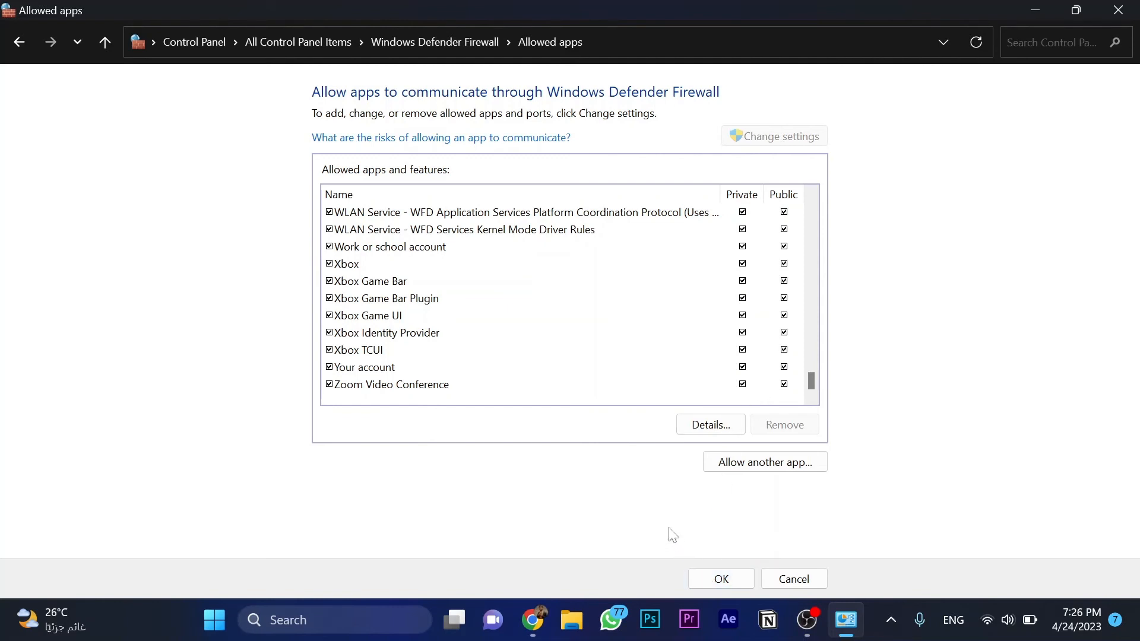